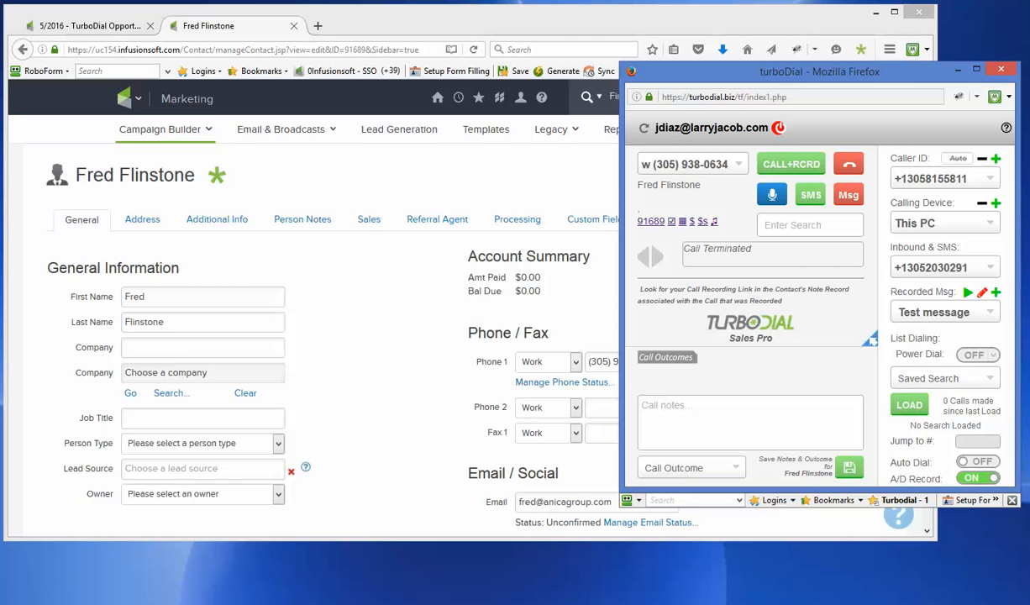
Step: Set the calling device to This PC for the Fred Flinstone contact
left_click(942, 222)
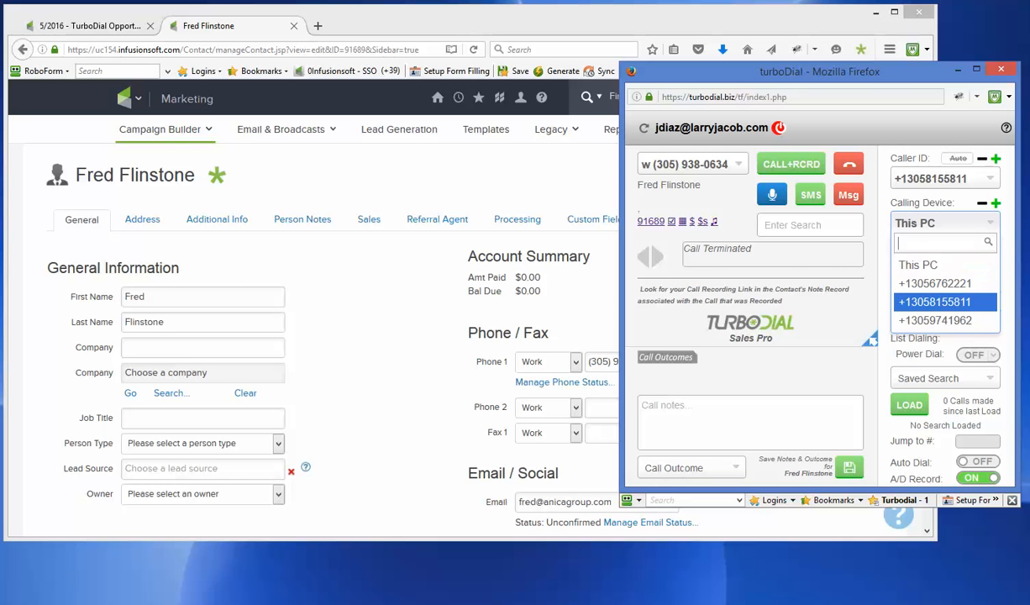
left_click(934, 302)
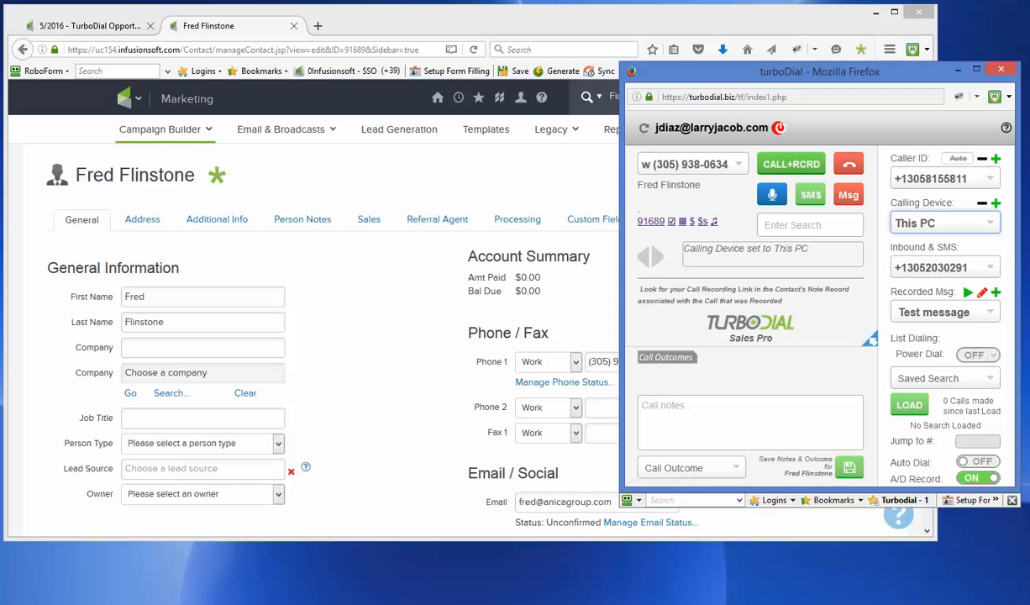
Step: Place a recorded call to Fred Flinstone's work number and let it complete
left_click(790, 164)
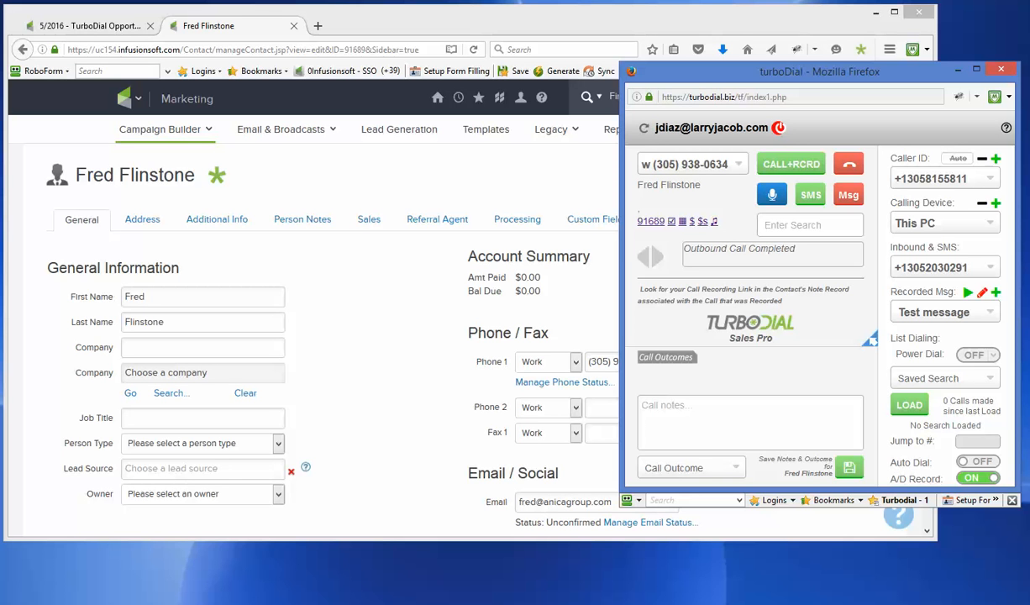
left_click(749, 421)
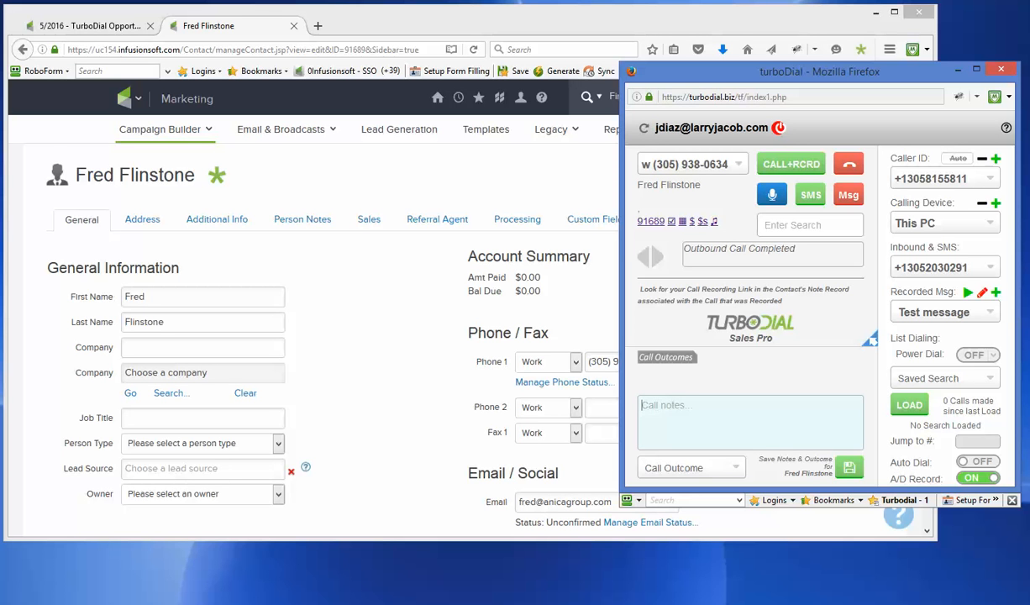
Step: Save the call note 'Left message' with outcome Made First Call to the contact
type("Left message")
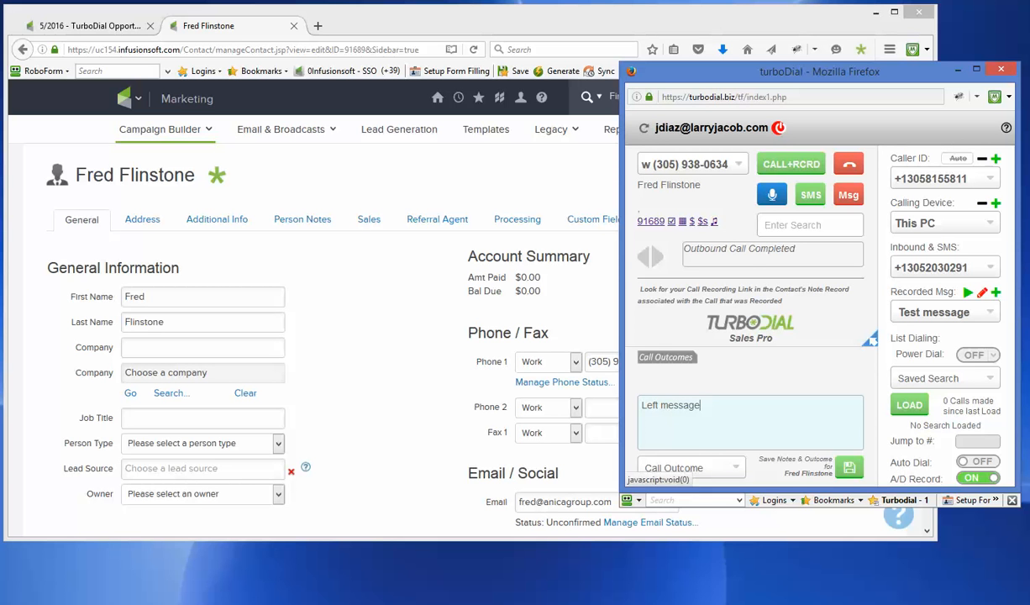
left_click(690, 467)
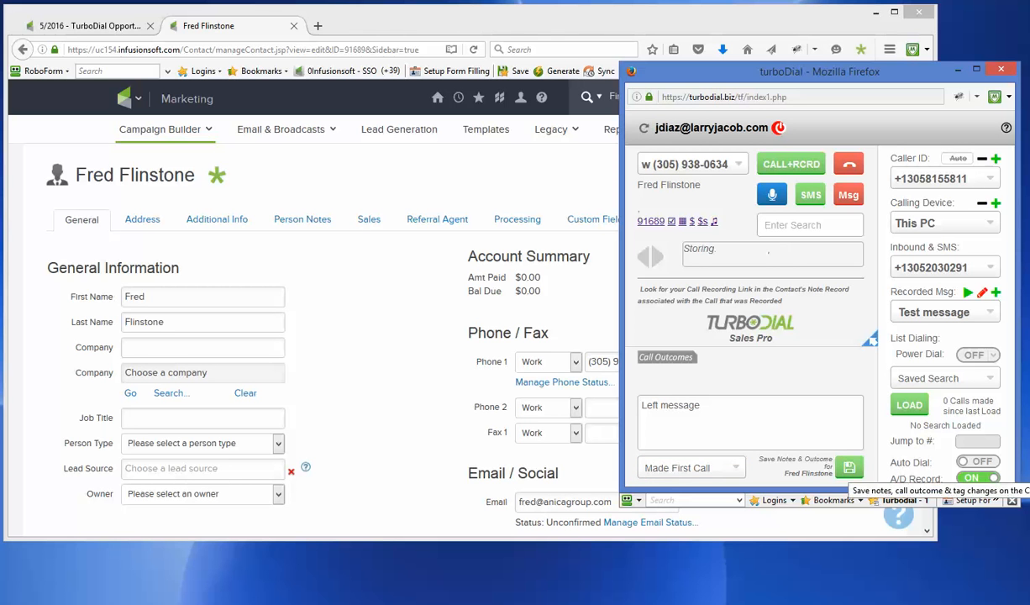
left_click(848, 467)
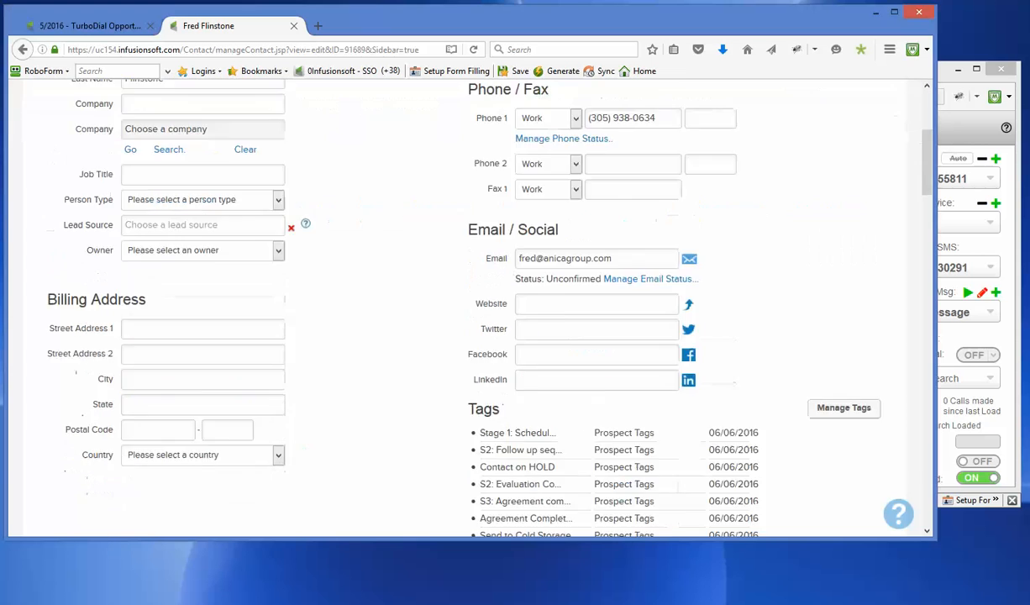
Step: Open the turboDial call note in Infusionsoft and bring up its Call Recording
scroll("down", 3)
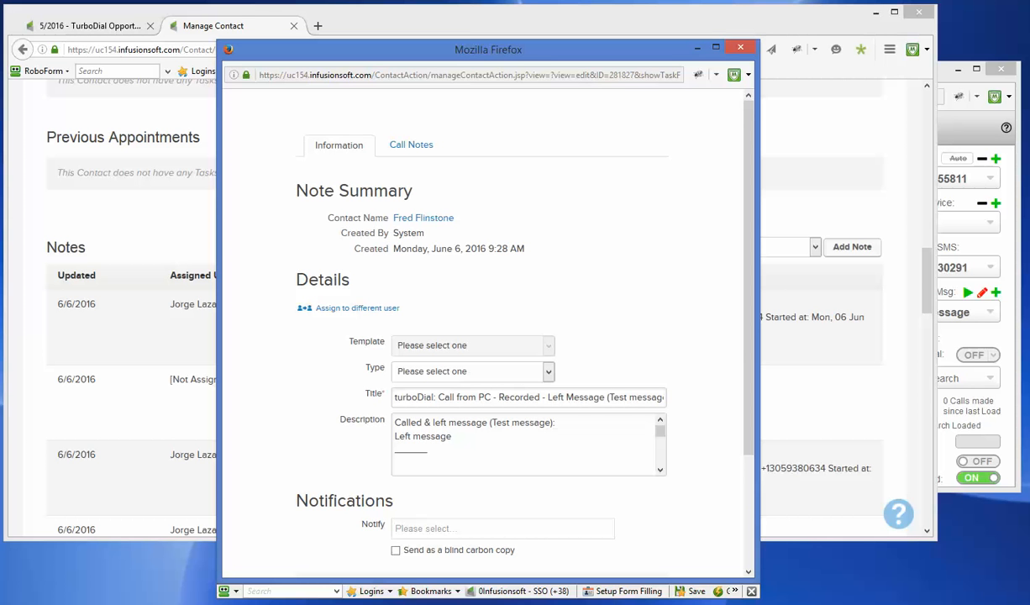
left_click(410, 144)
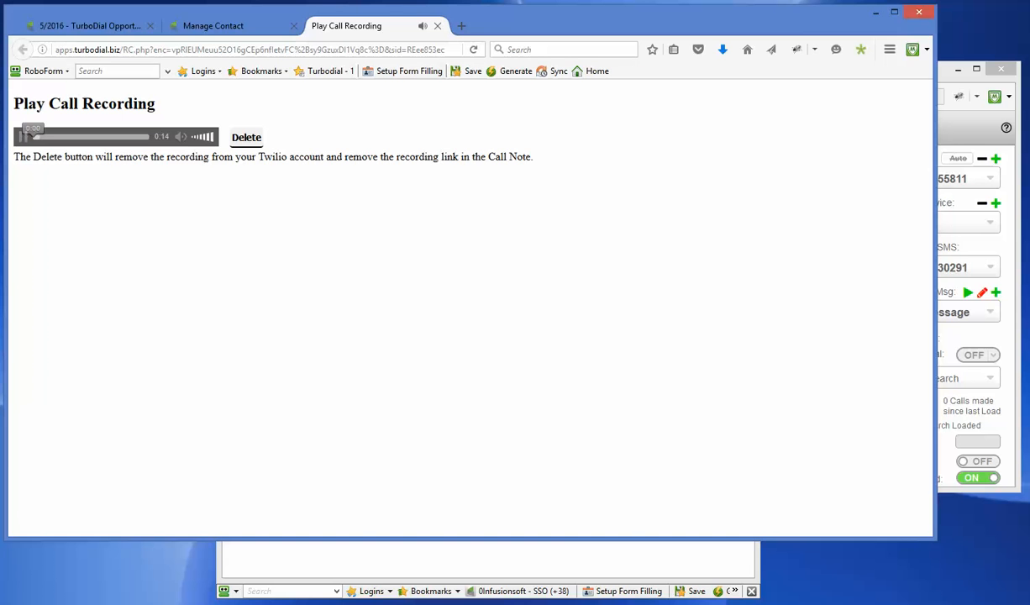
Step: Play the call recording, then close the Play Call Recording page
left_click(36, 138)
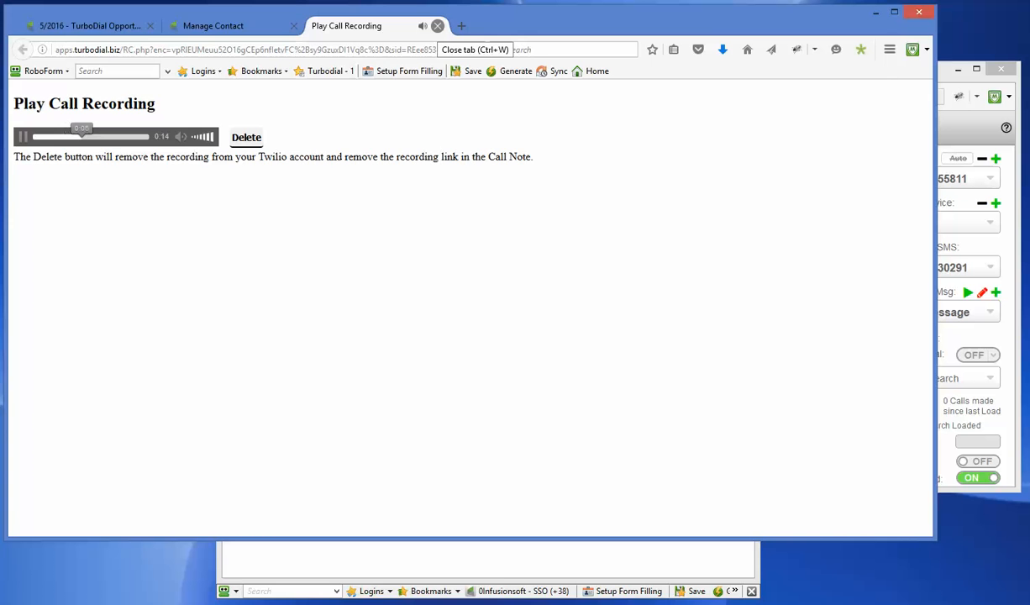
left_click(439, 27)
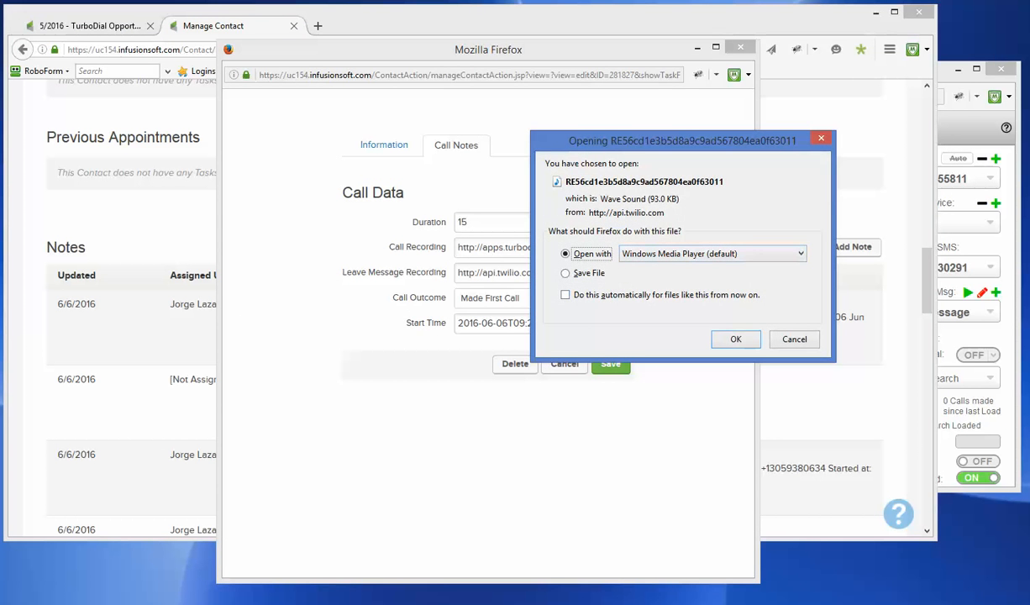
Step: Play the left-message WAV in Windows Media Player and close the player afterwards
left_click(793, 339)
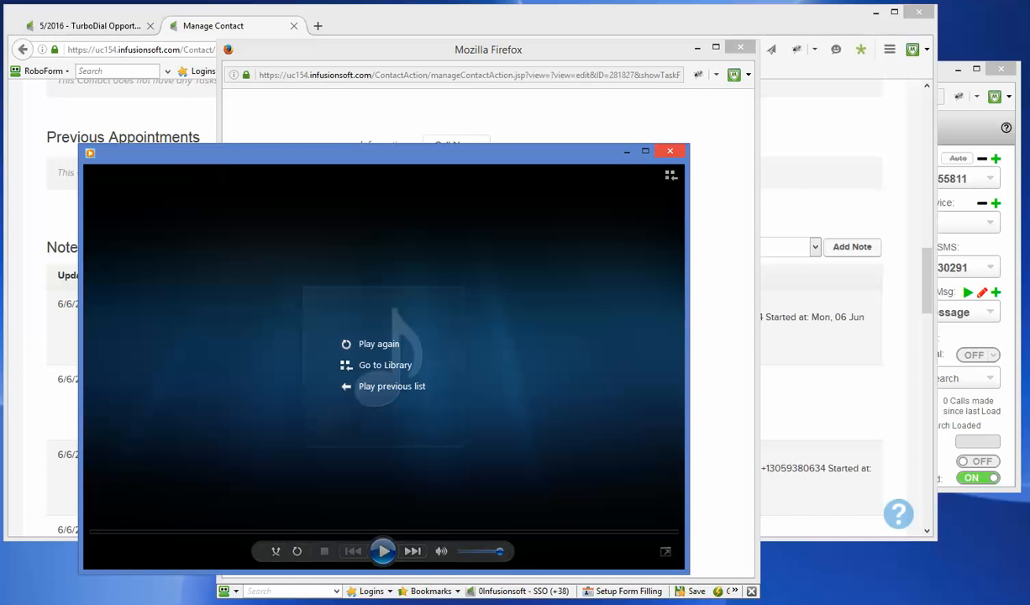
left_click(670, 151)
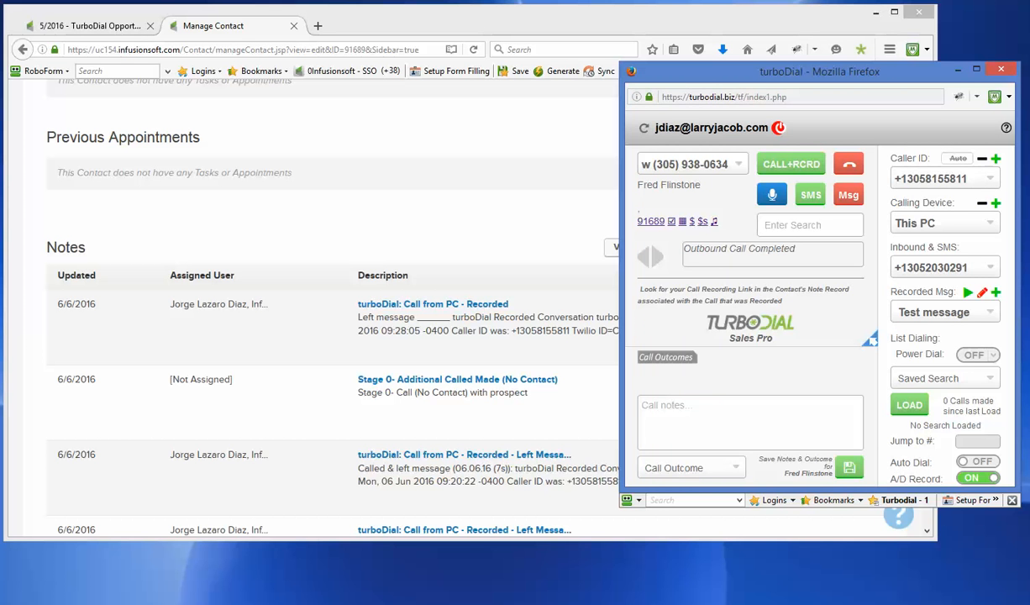
Step: Record a new seven-second voicemail message, listed as 06.06.16 beside Test message
left_click(981, 293)
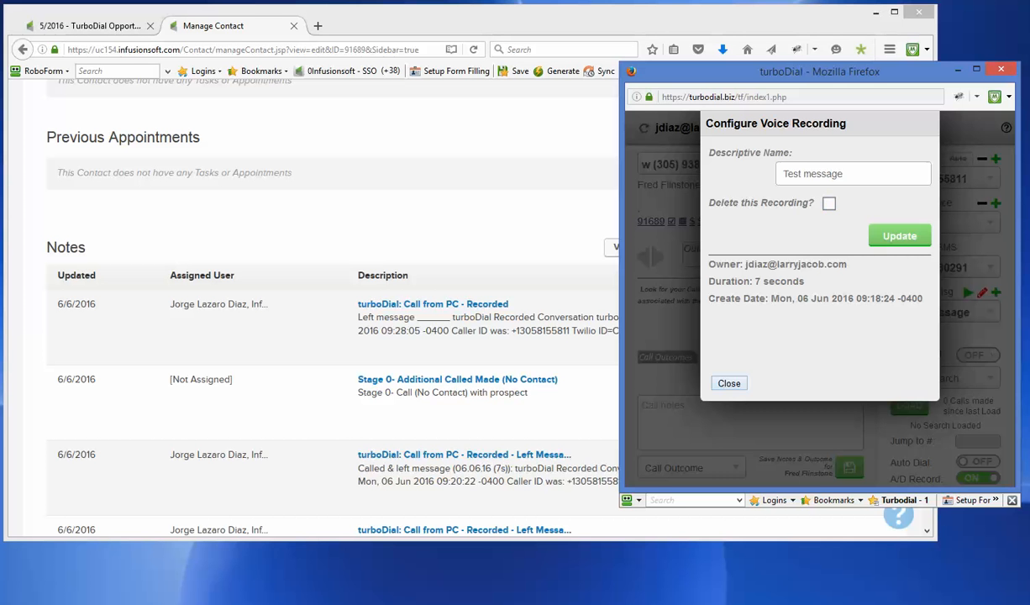
left_click(729, 383)
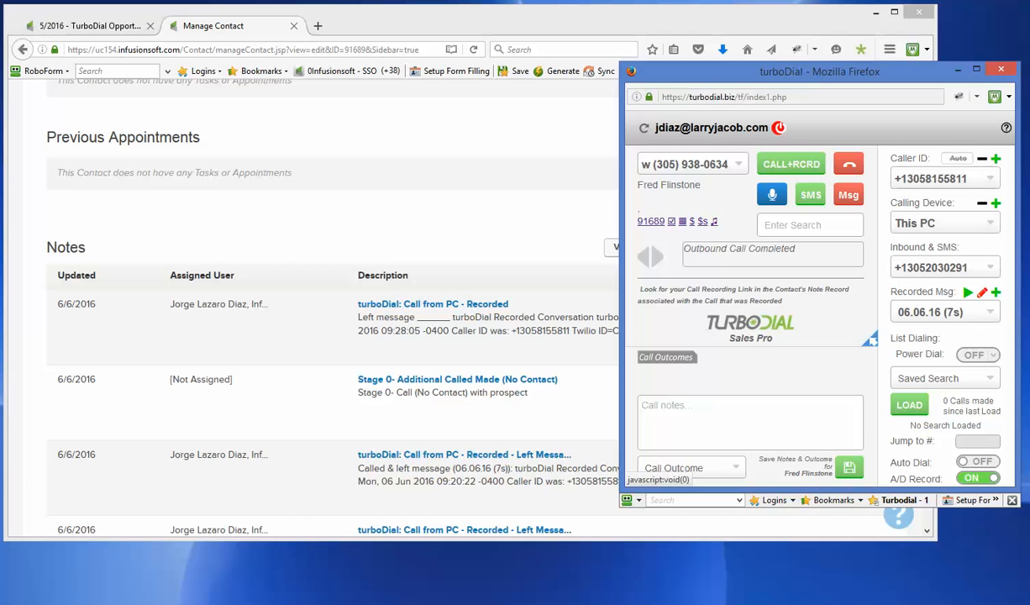
left_click(986, 310)
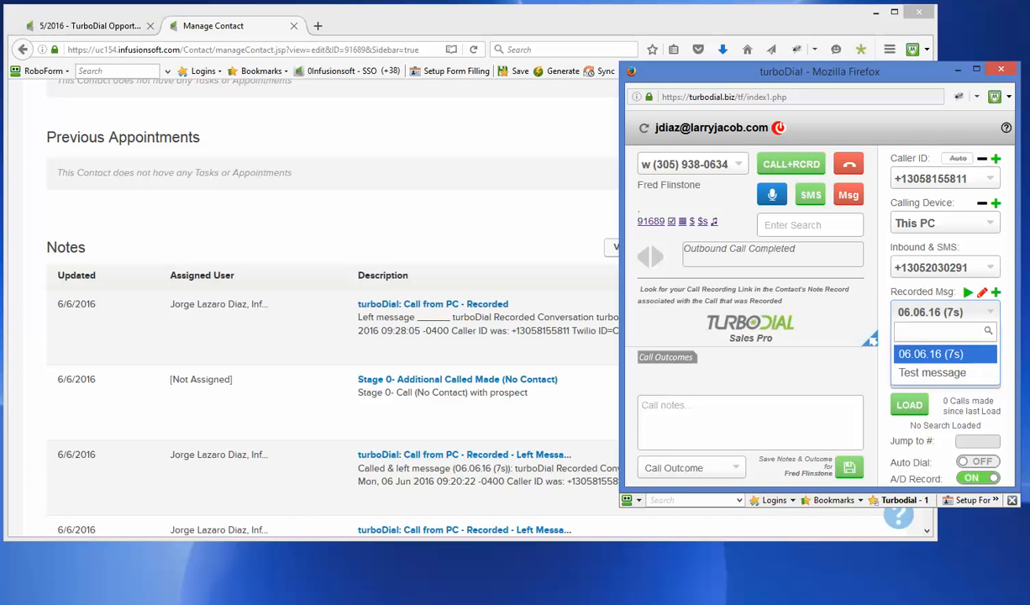